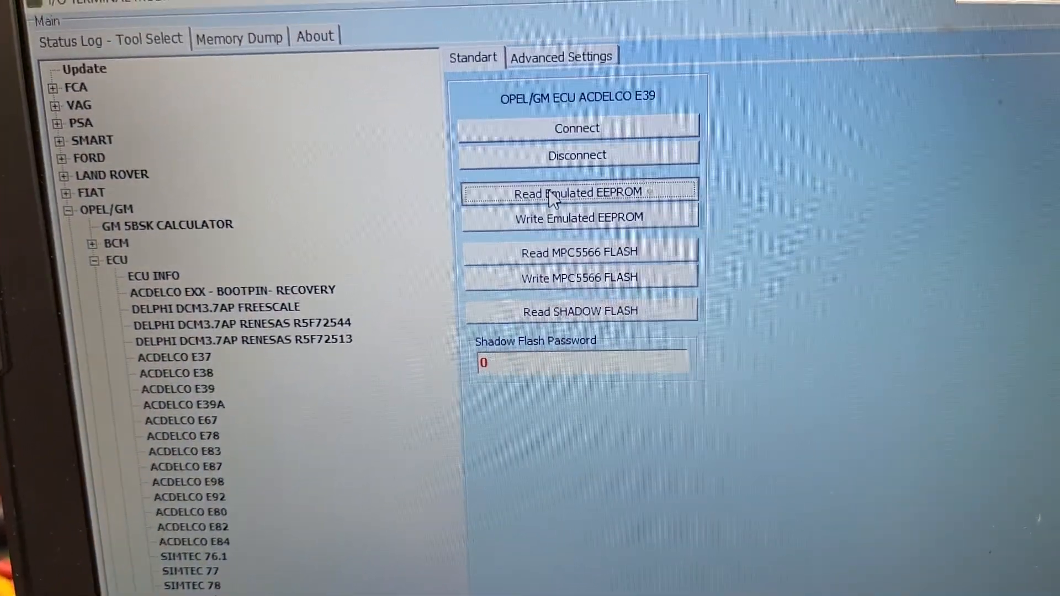
Step: Read the donor ACDelco E39 ECM's emulated EEPROM and view it as a hex dump
click(576, 193)
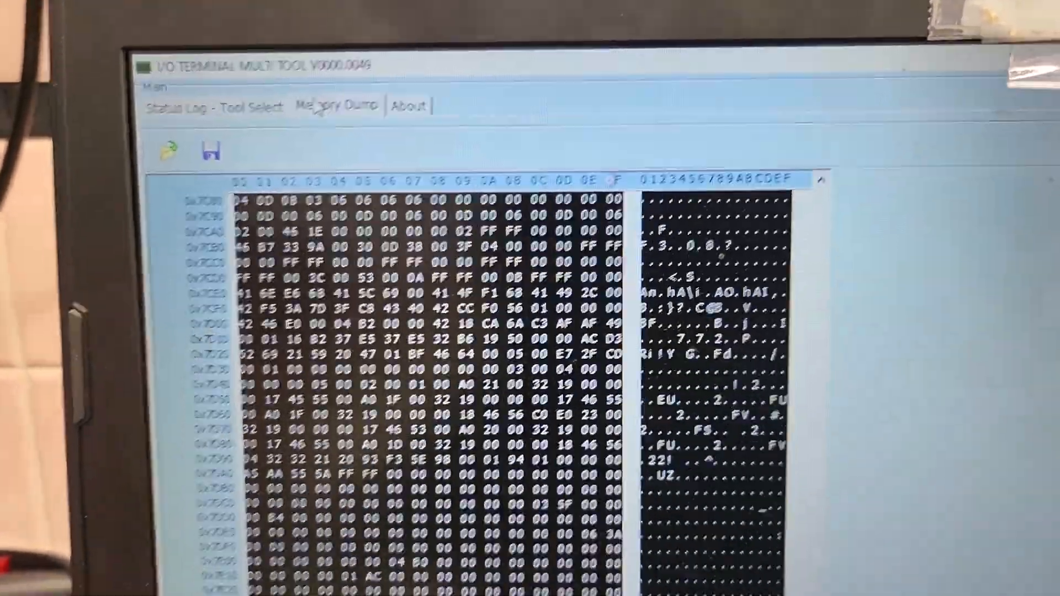
scroll(down, 3)
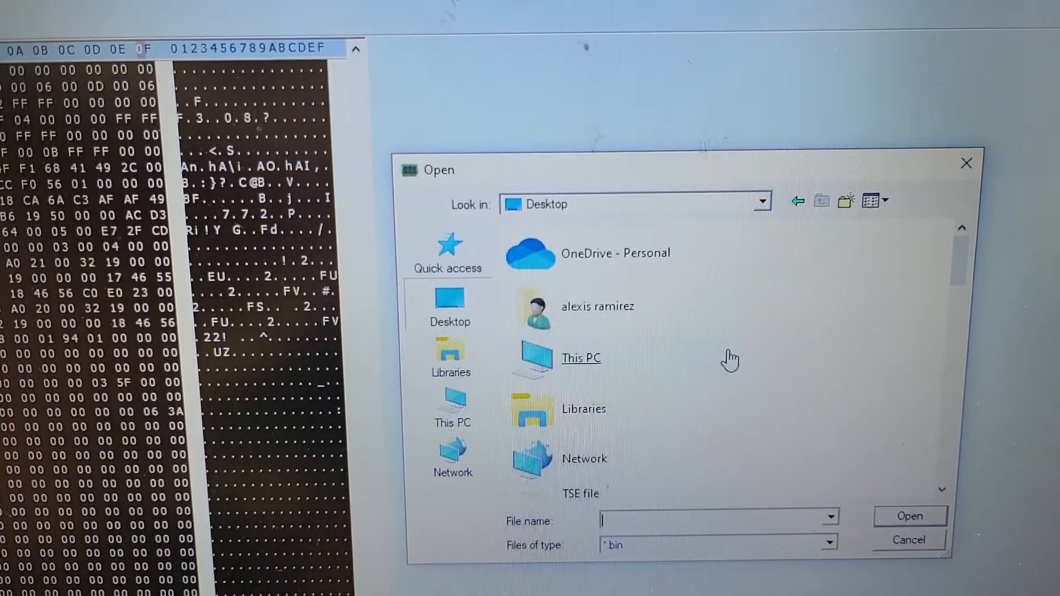
Step: Make a new Desktop folder named 'philly e39'
right_click(729, 358)
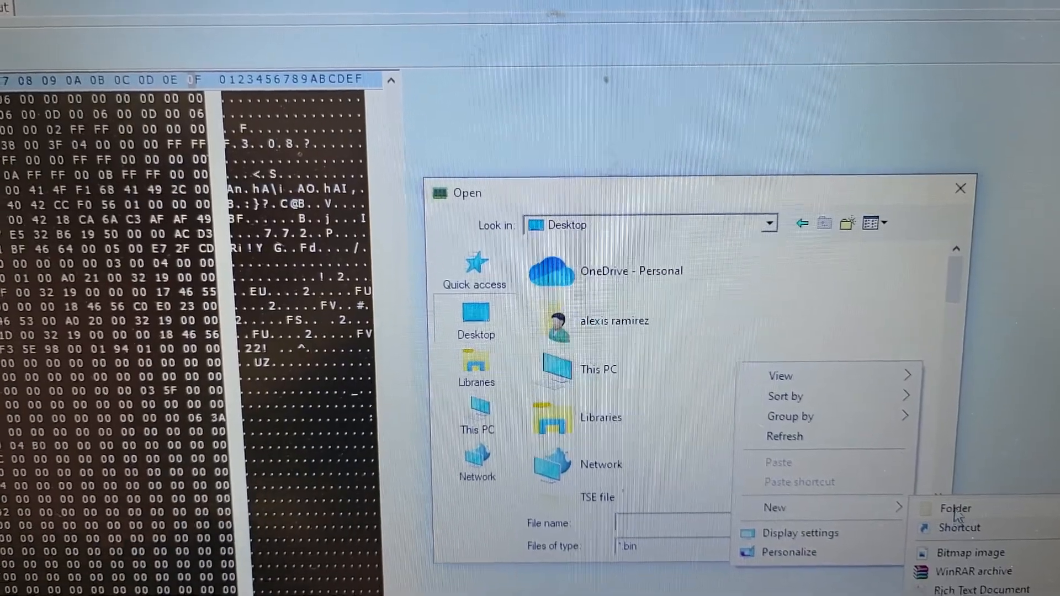
click(955, 509)
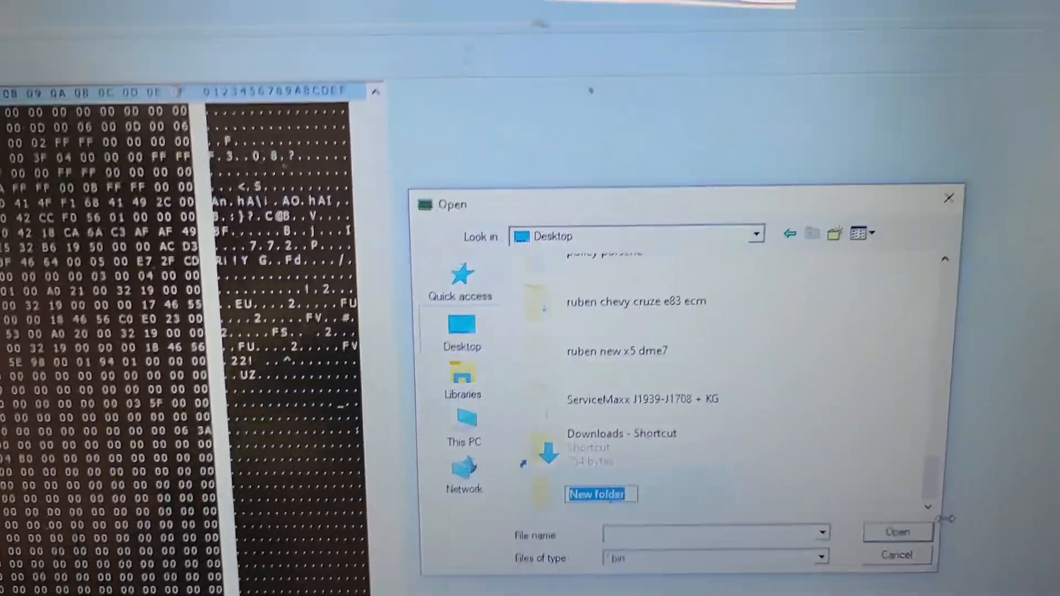
text(philly e39)
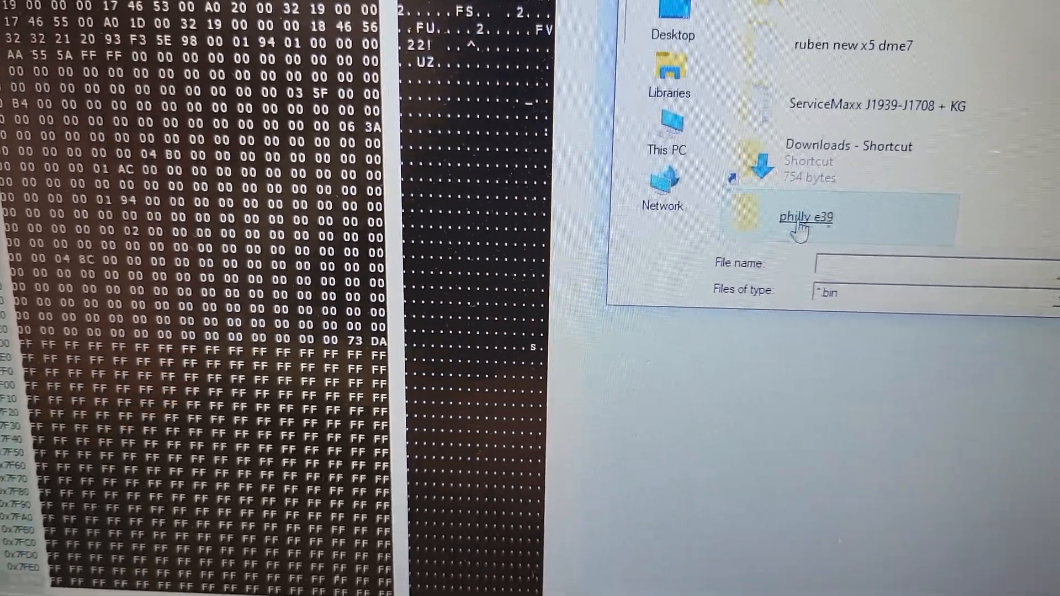
Step: Enter the philly e39 folder, type 'eeprom', then cancel the Open dialog
double_click(804, 217)
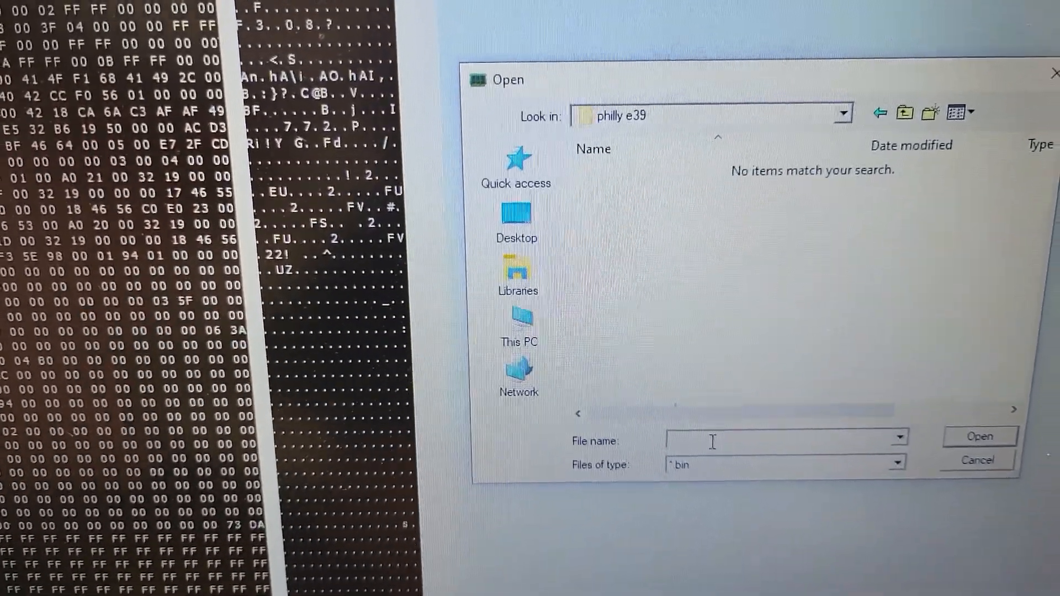
text(e)
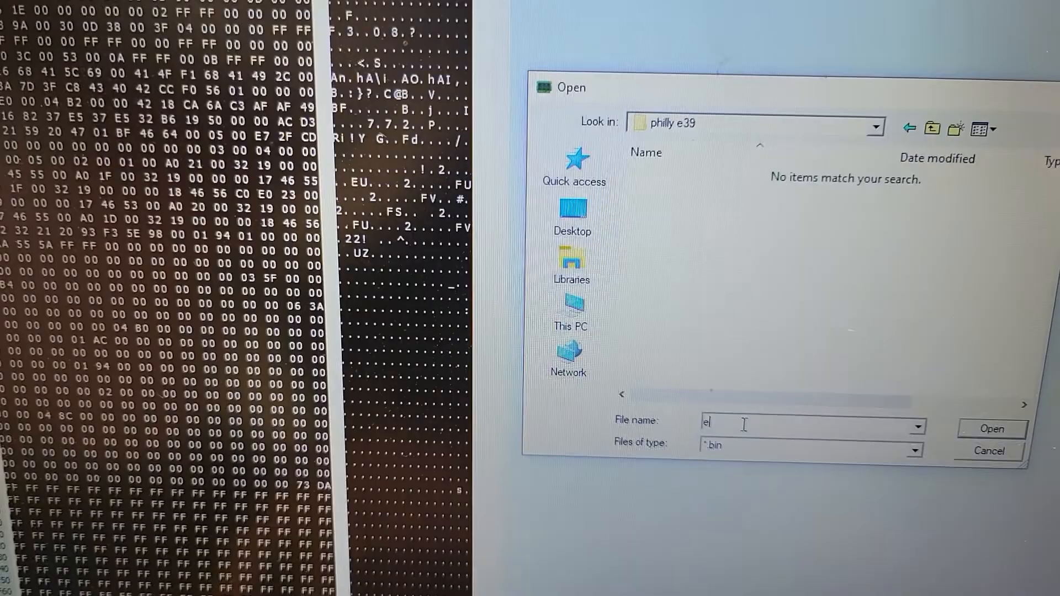
text(eprom)
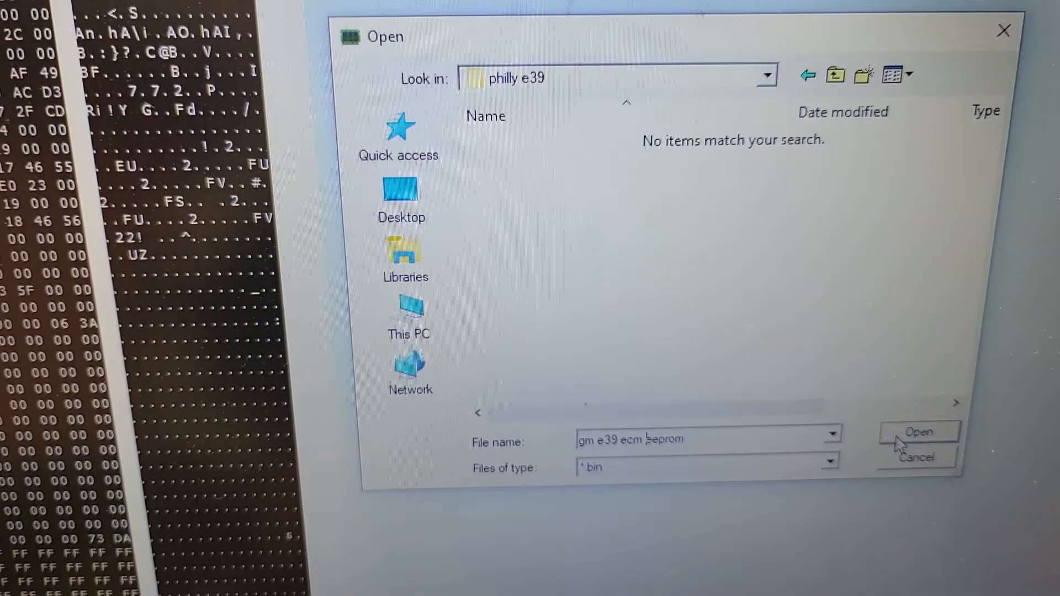
click(918, 432)
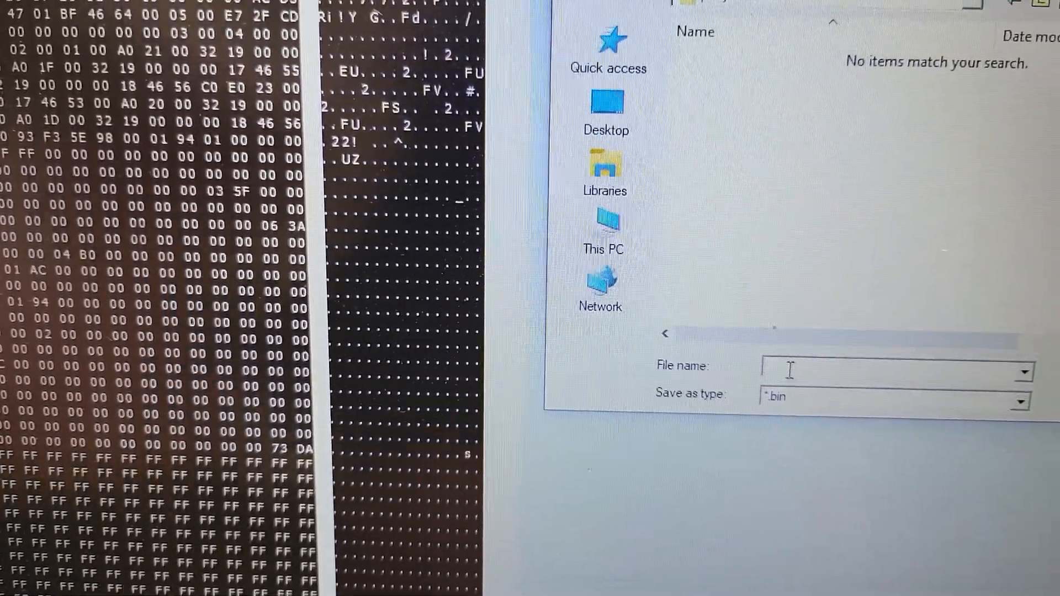
Step: Save the EEPROM dump as 'gm e39 ecm eeprom' in philly e39
text(gm)
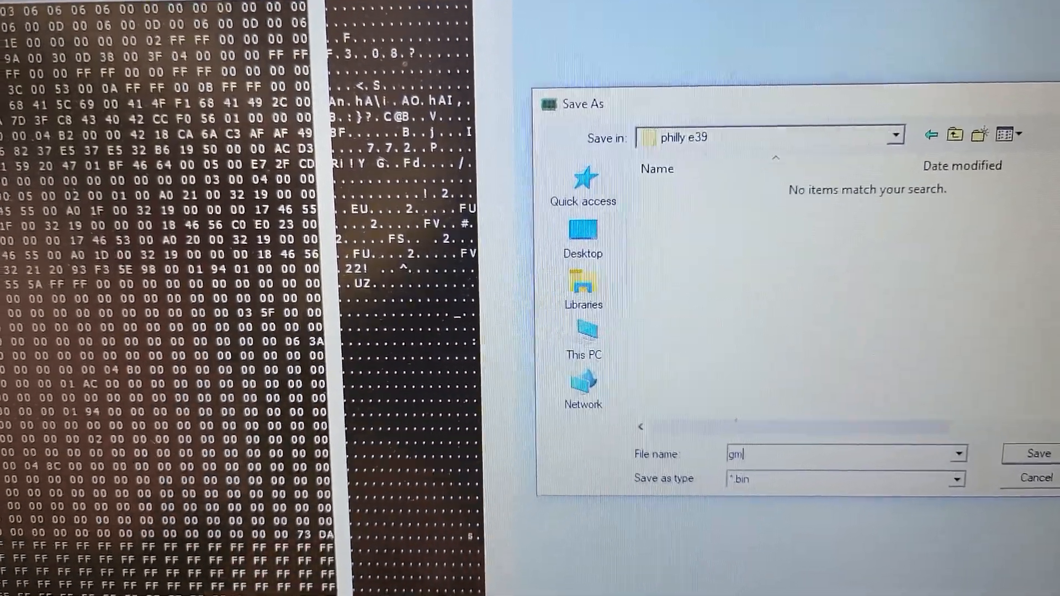
text(e)
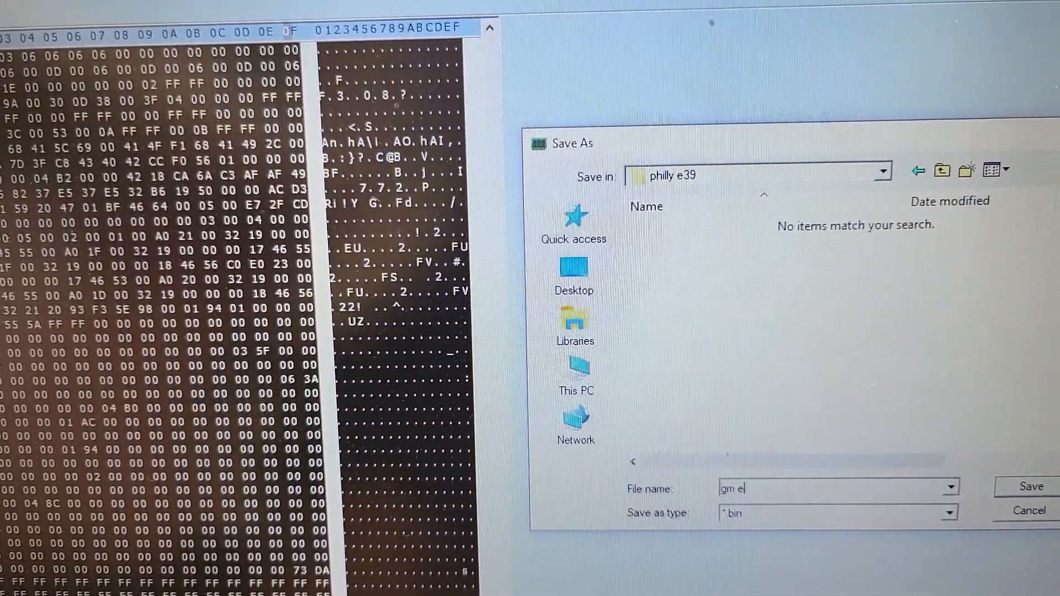
text(39 ec)
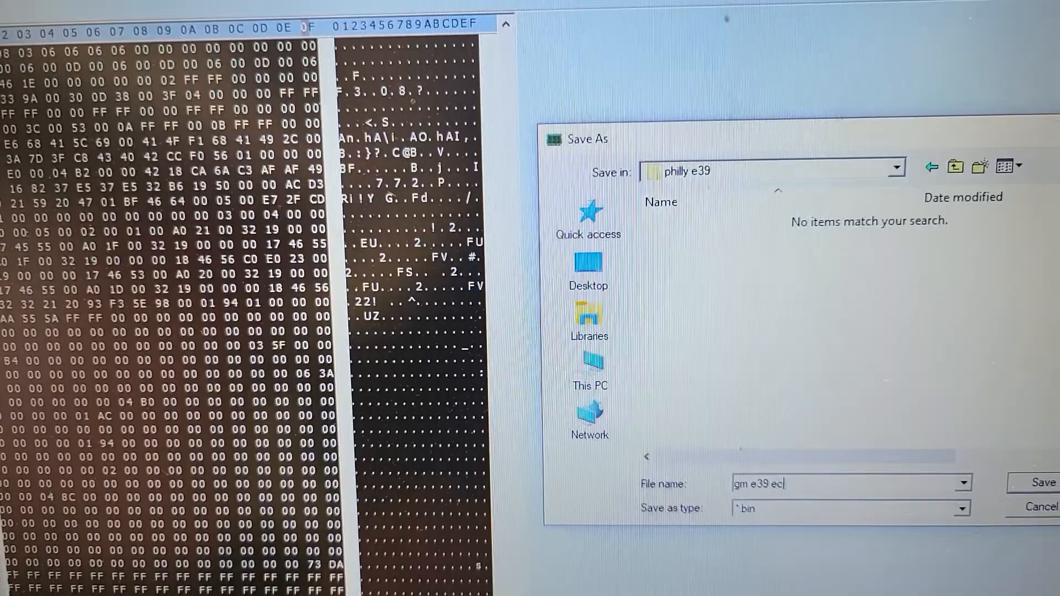
text(m eeprom)
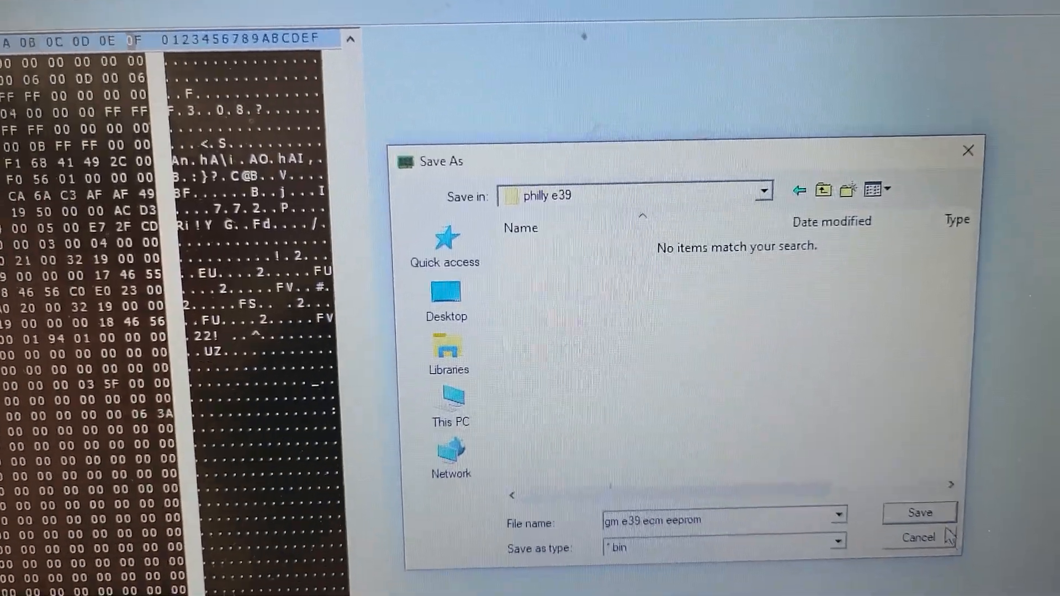
click(918, 511)
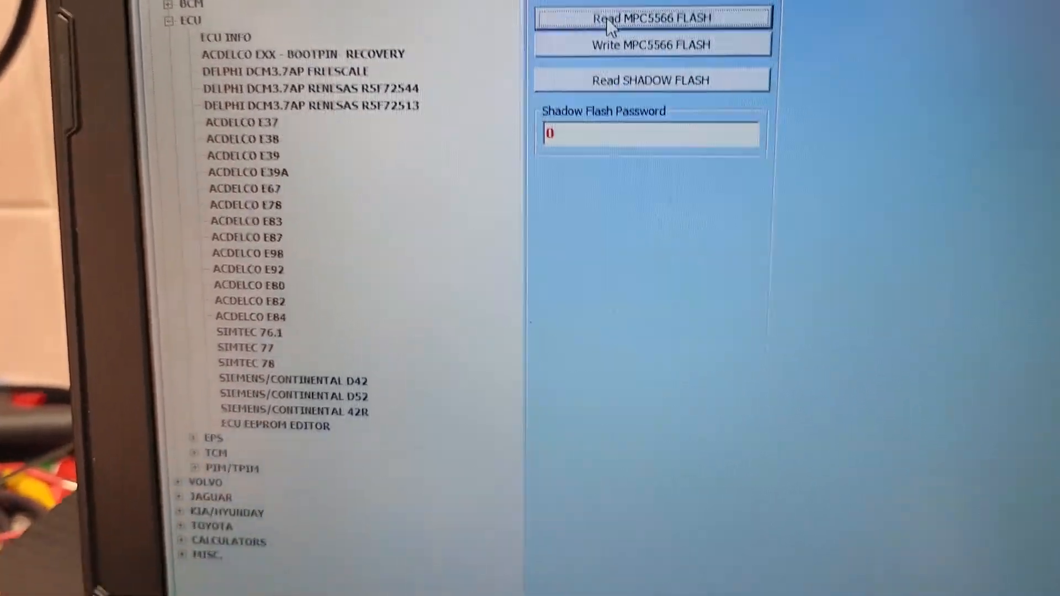
Step: Run Read MPC5566 FLASH on the donor ECM and wait for the dump
click(652, 17)
text(gm e39 ecm f)
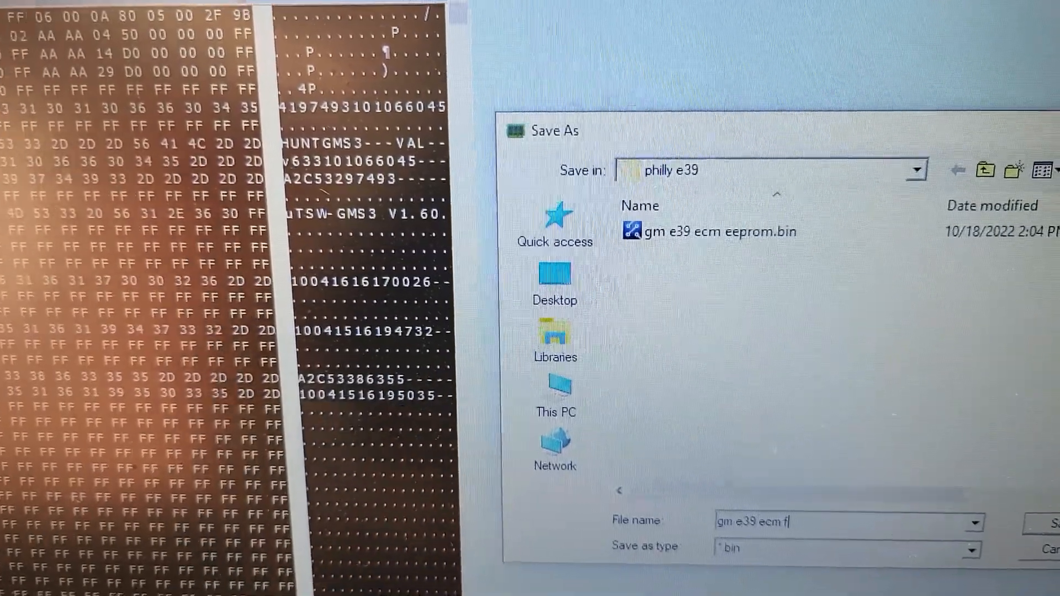
Step: Save the flash dump as 'gm e39 ecm flash' in philly e39
text(lash)
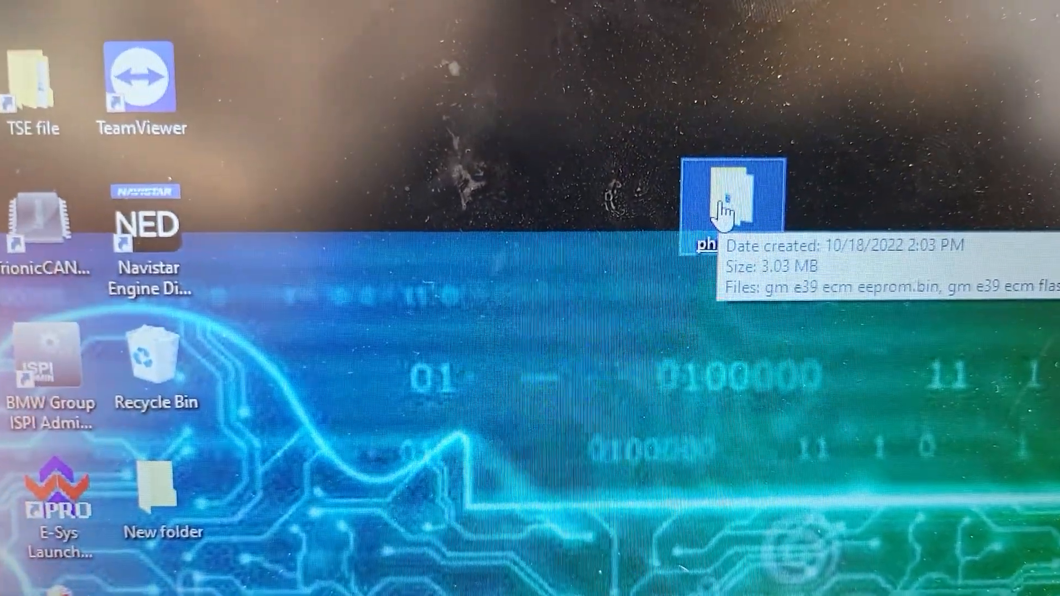
Step: Rename the philly e39 Desktop folder to 'philly e39 original'
right_click(730, 203)
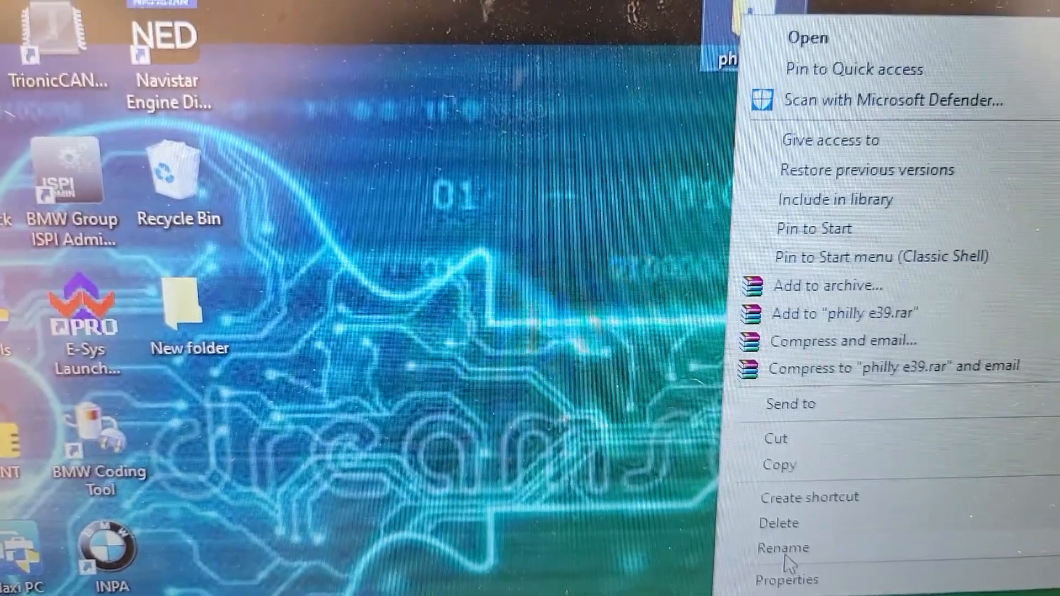
click(783, 548)
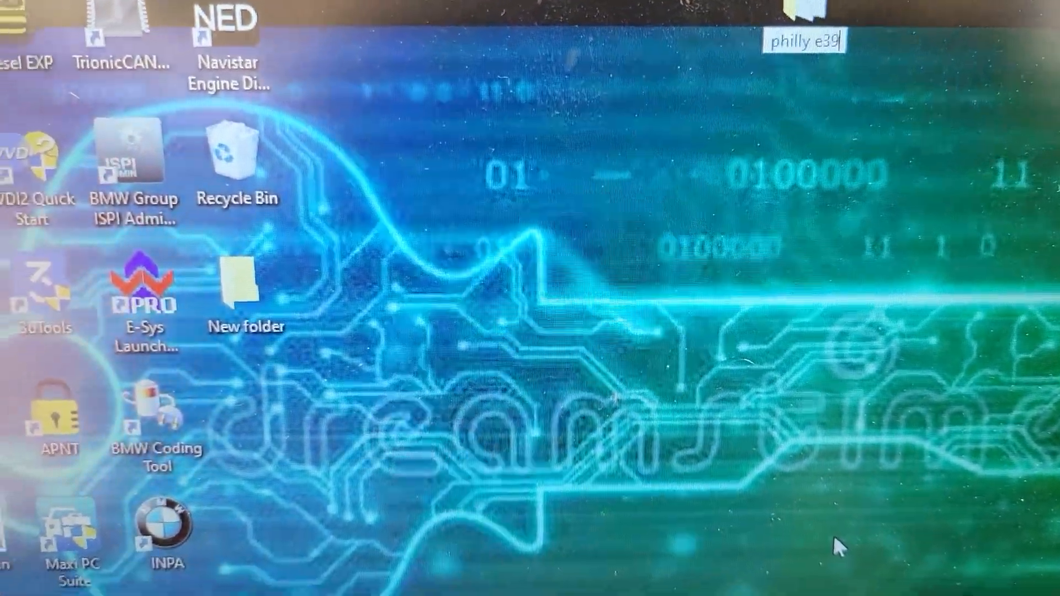
text(or)
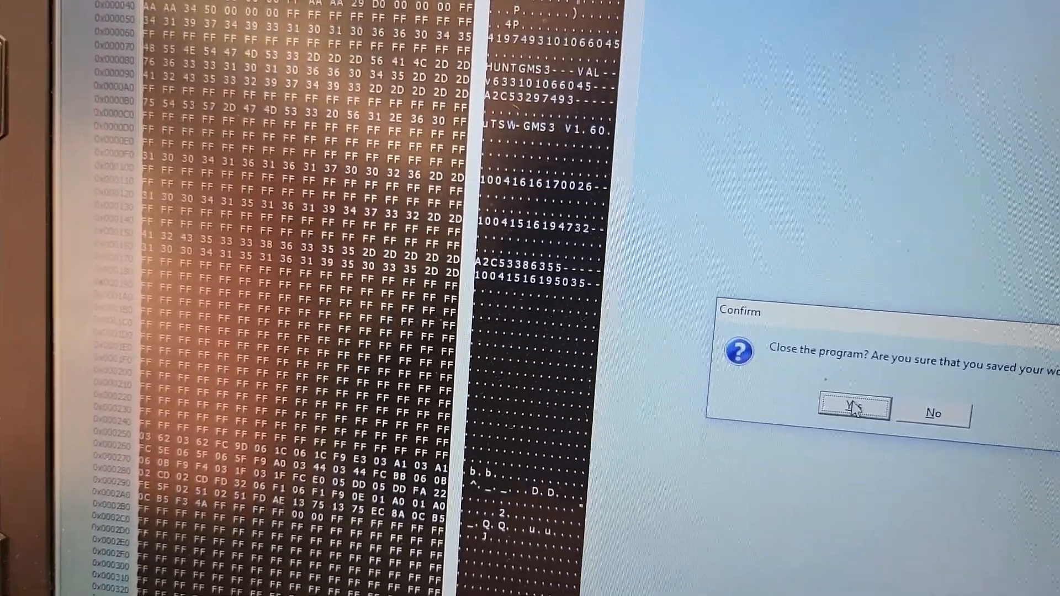
Step: Close the old Multi Tool, retry the folder action, and launch Multi Tool v53
click(854, 413)
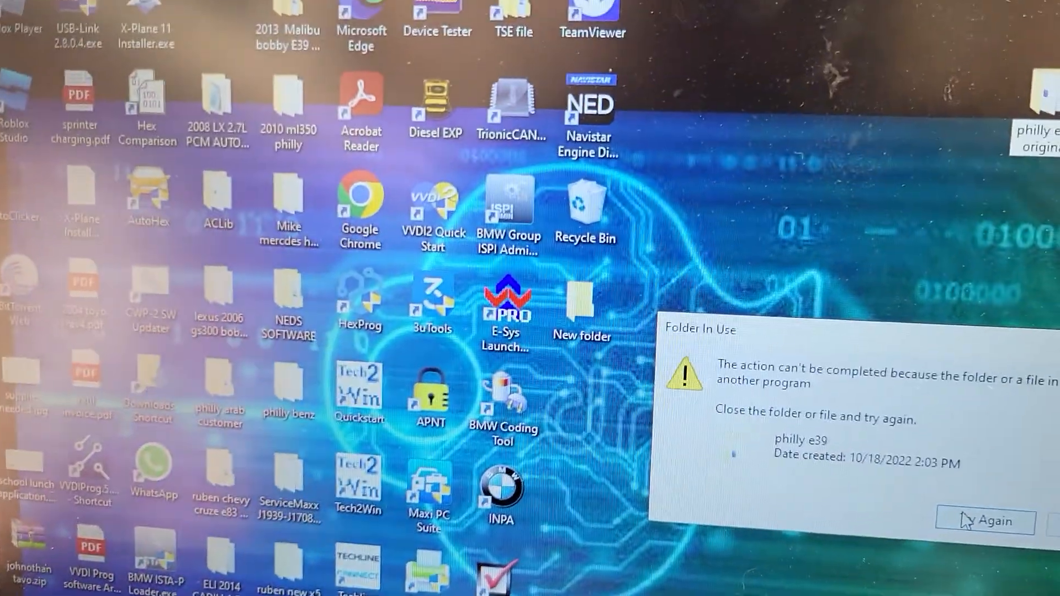
click(983, 520)
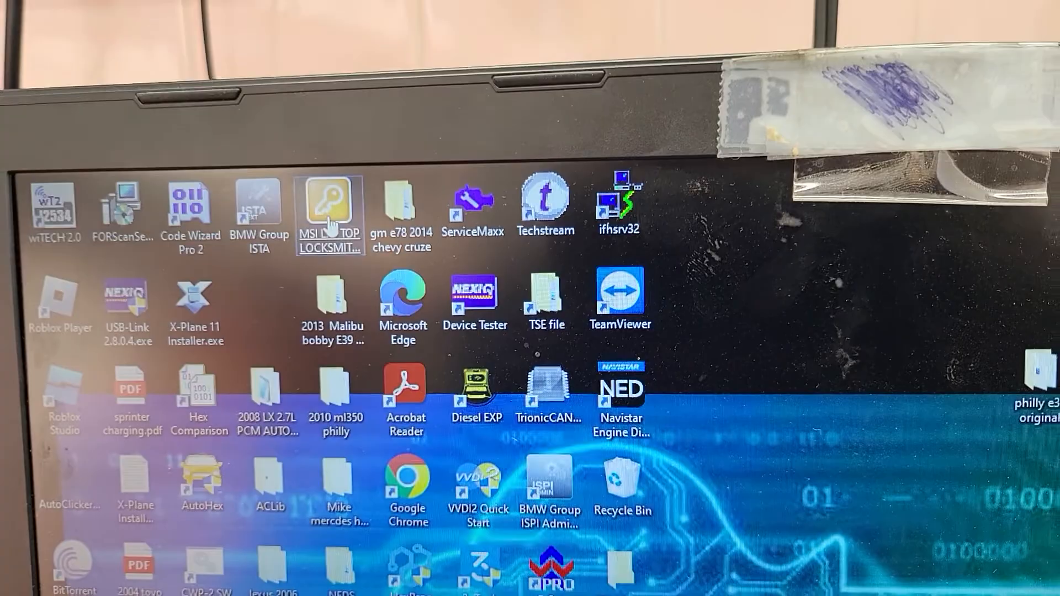
double_click(329, 206)
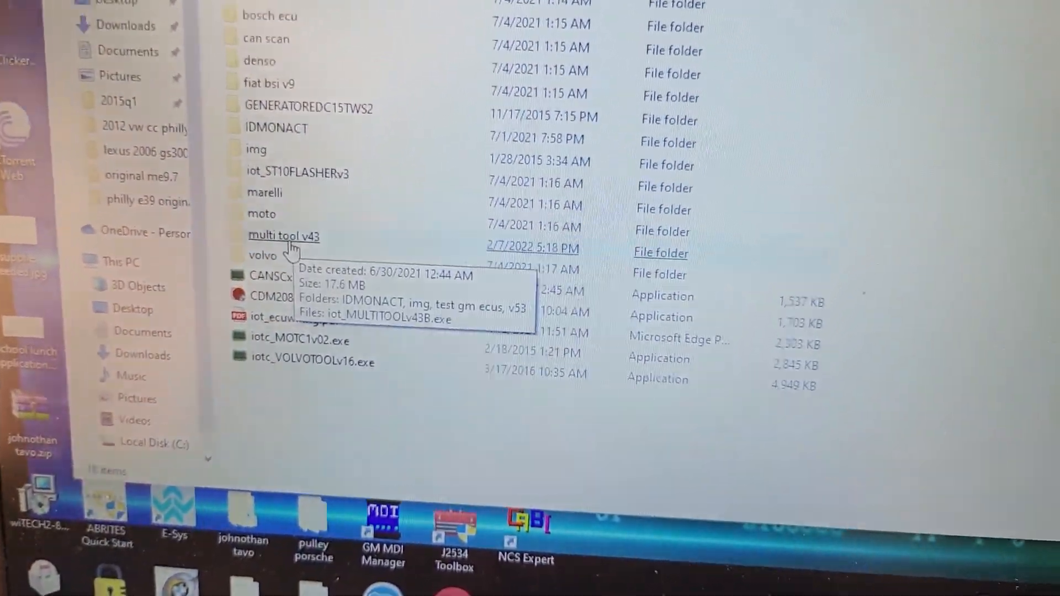
double_click(283, 235)
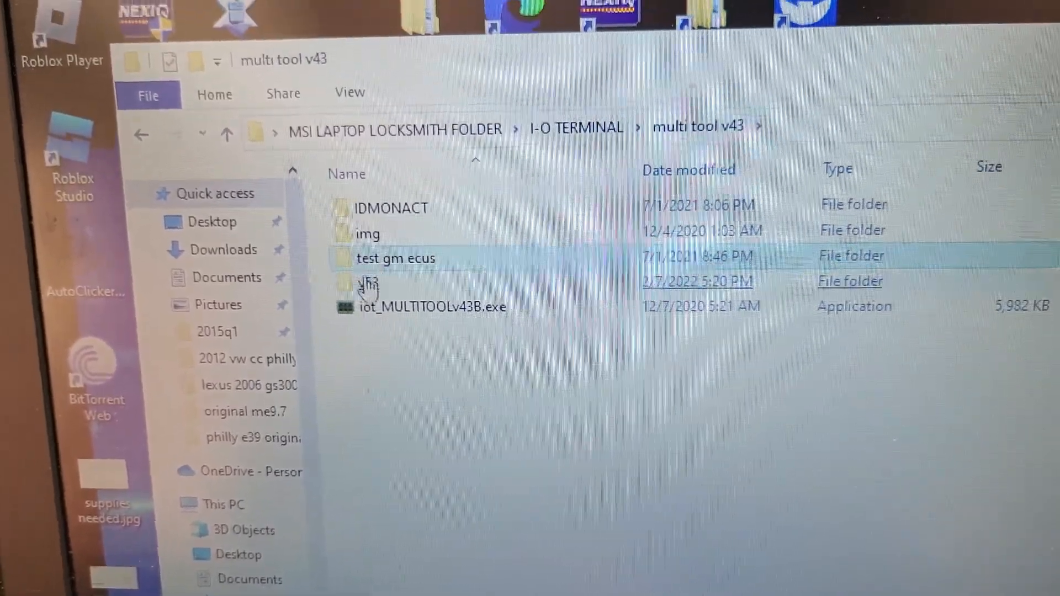
double_click(369, 281)
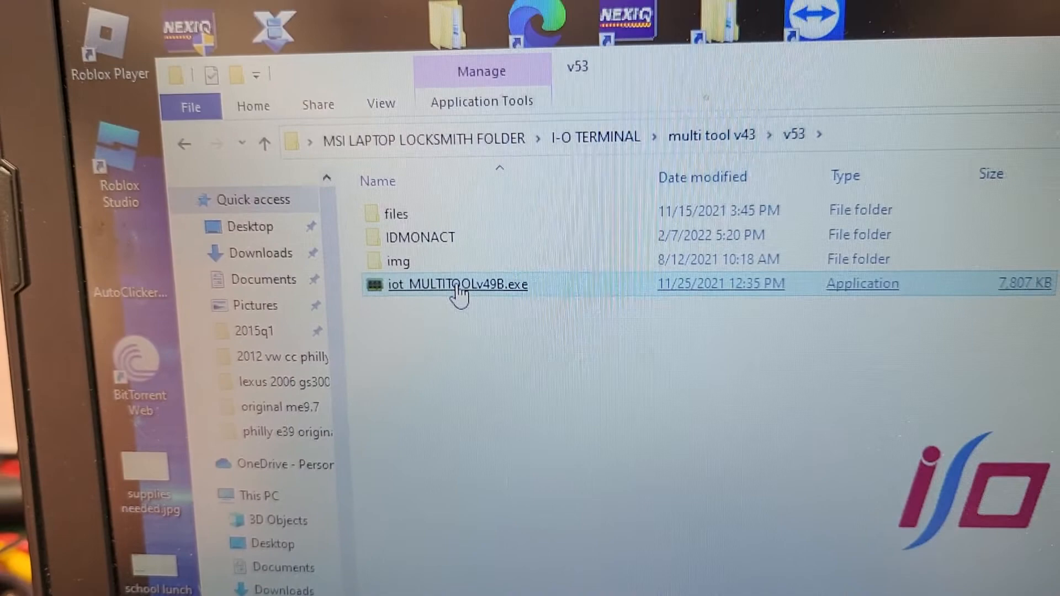
double_click(457, 283)
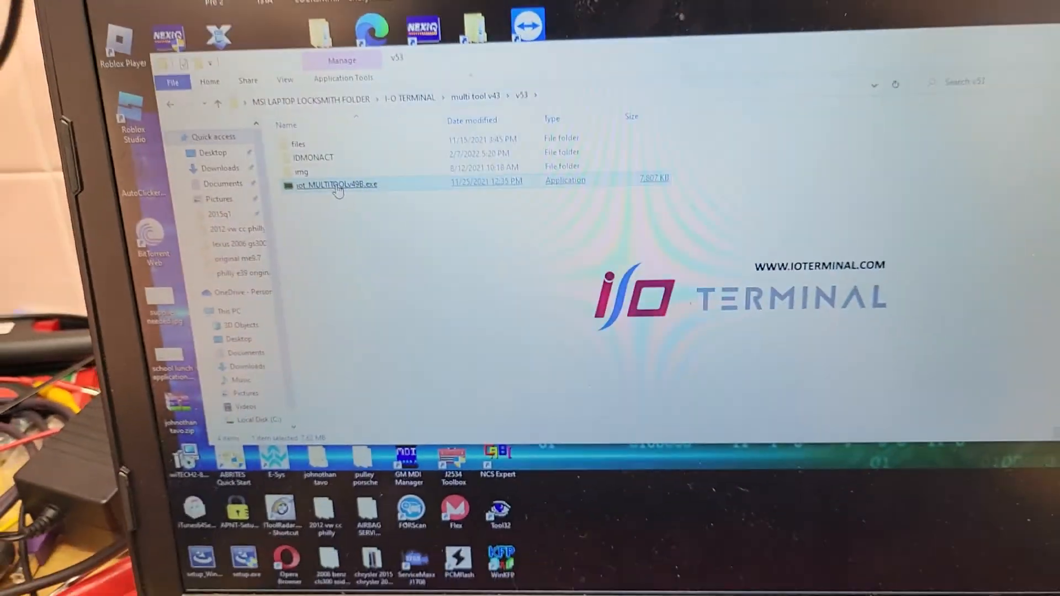
double_click(336, 184)
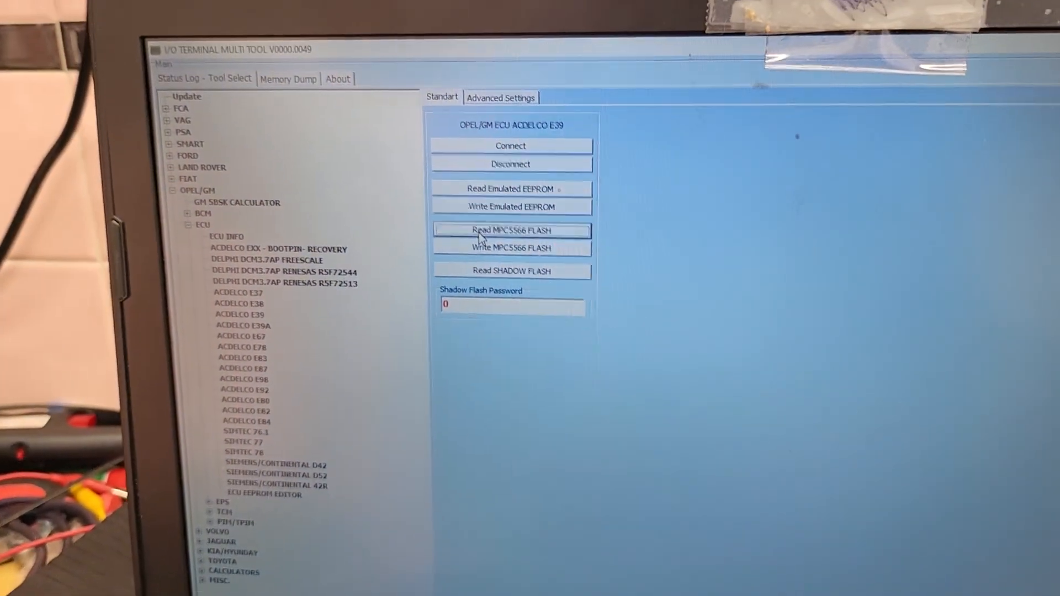
Step: Back up the ACDelco E39 ECU's MPC5566 flash memory with Read MPC5566 FLASH
click(510, 230)
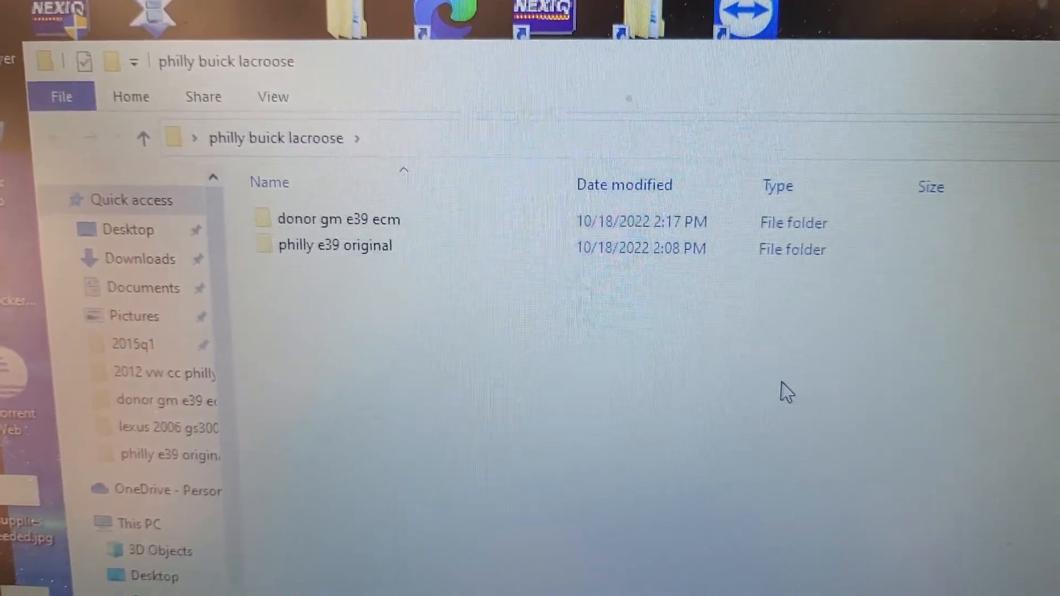
click(318, 228)
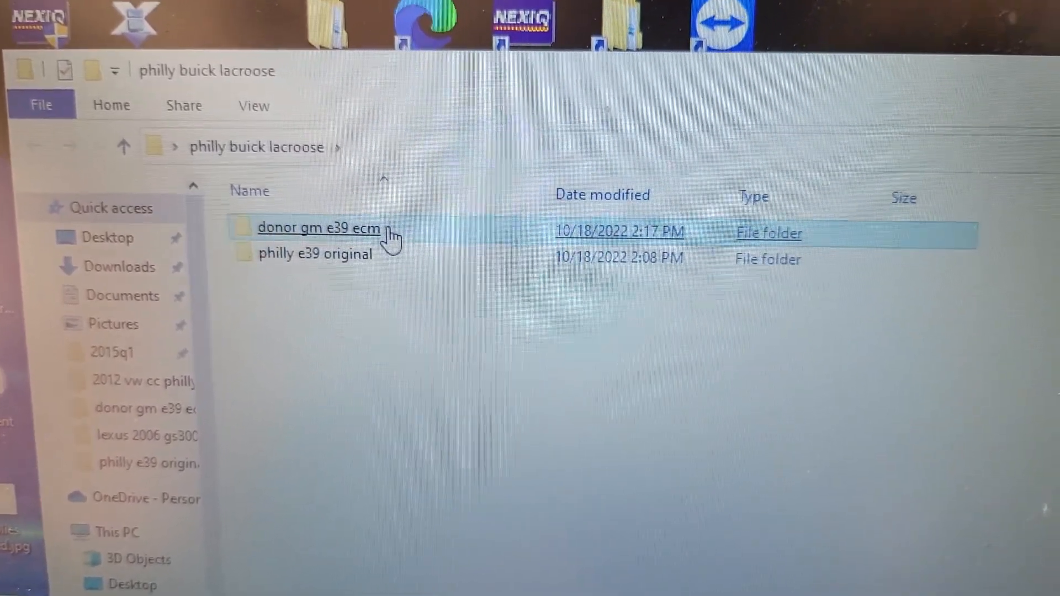
double_click(318, 228)
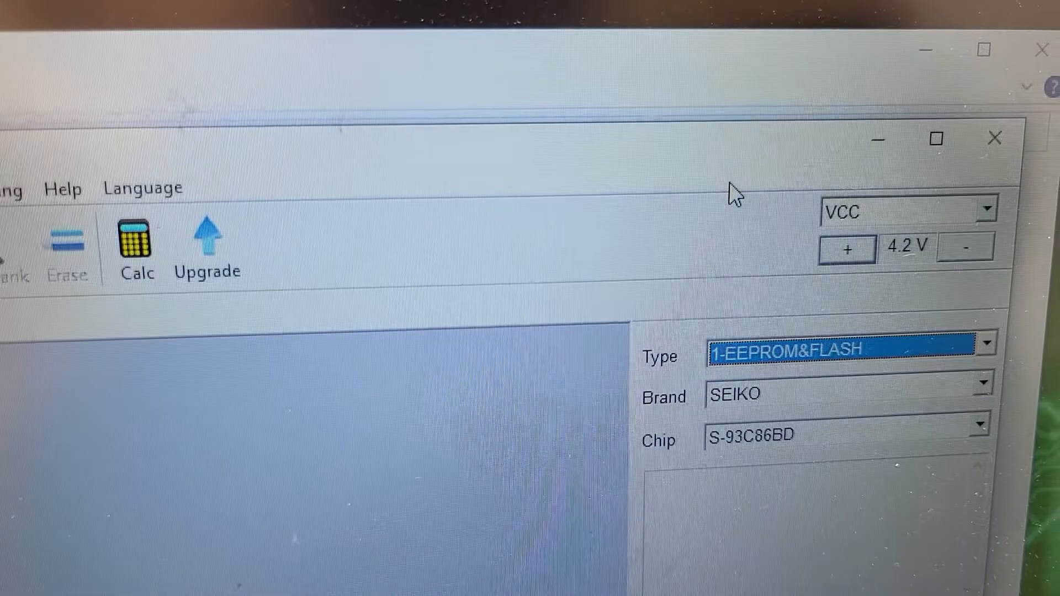
click(207, 237)
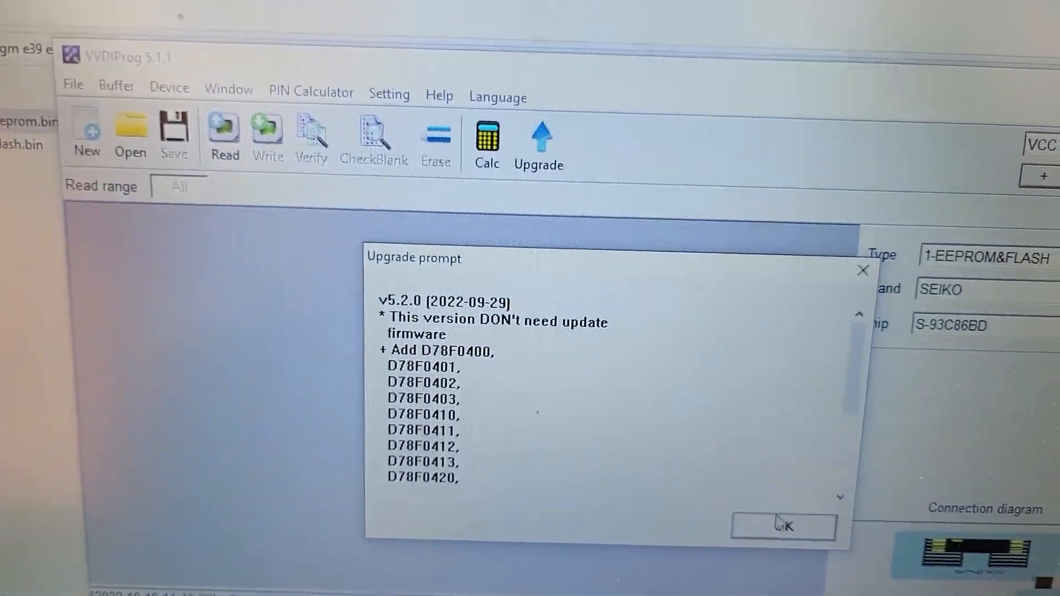
click(784, 526)
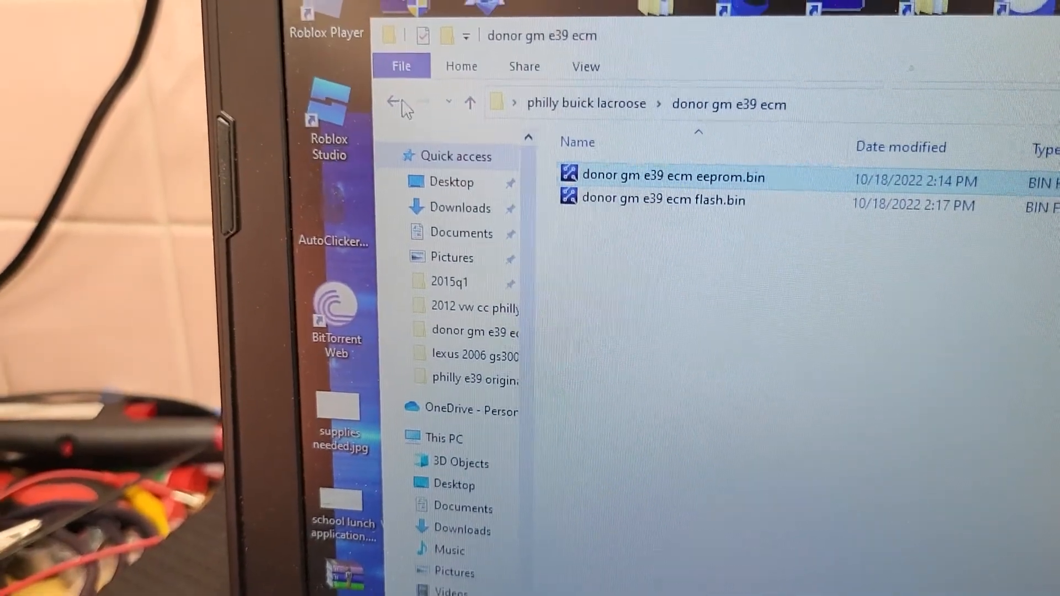
click(395, 102)
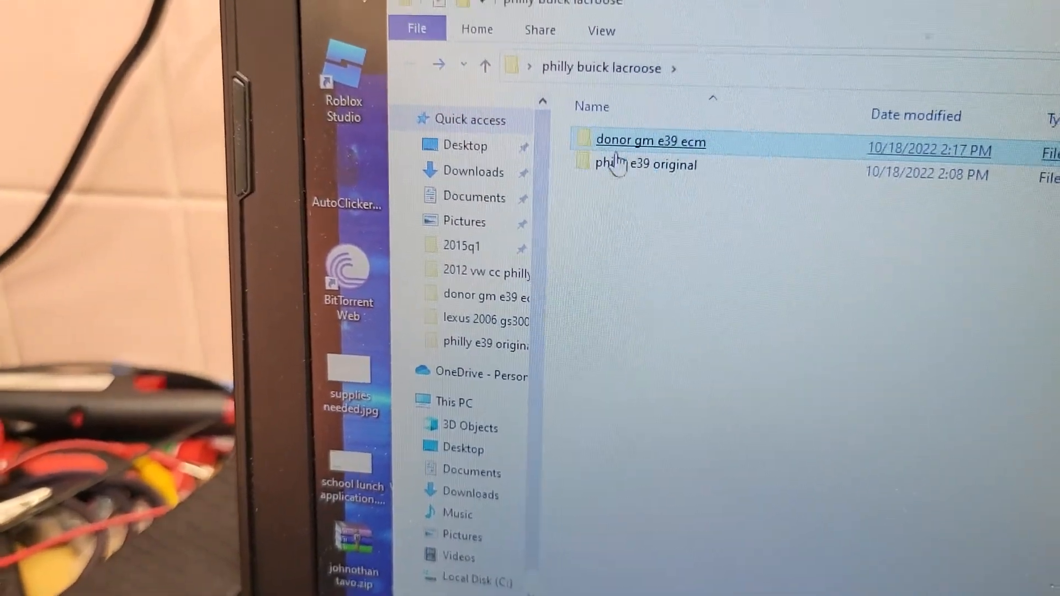
double_click(645, 164)
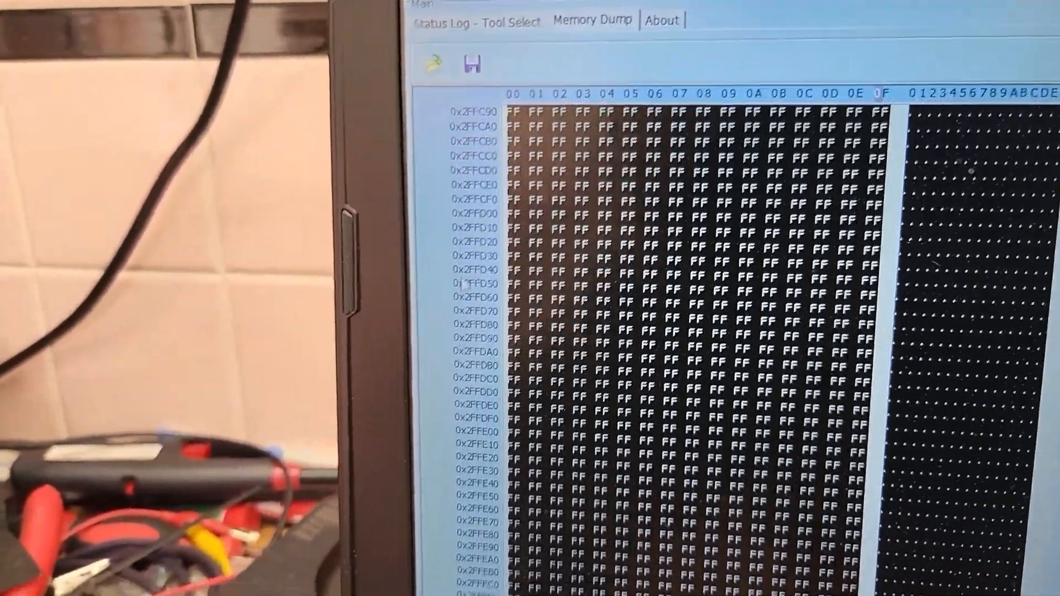
Step: In Memory Dump, browse to philly buick lacroose > philly e39 original and select gm e39 ecm flash.bin
click(480, 20)
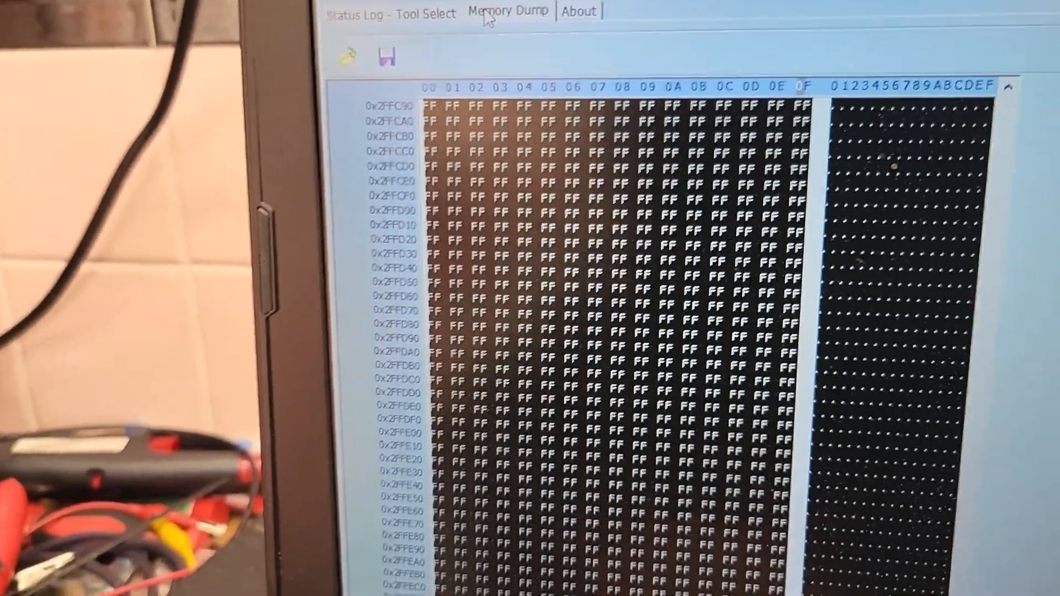
click(385, 57)
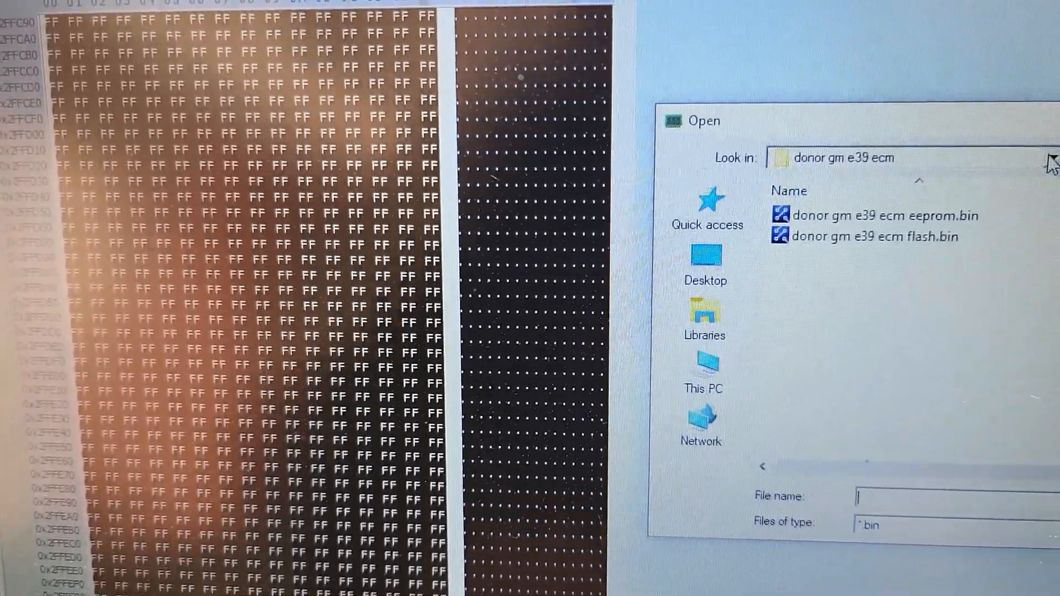
click(1041, 156)
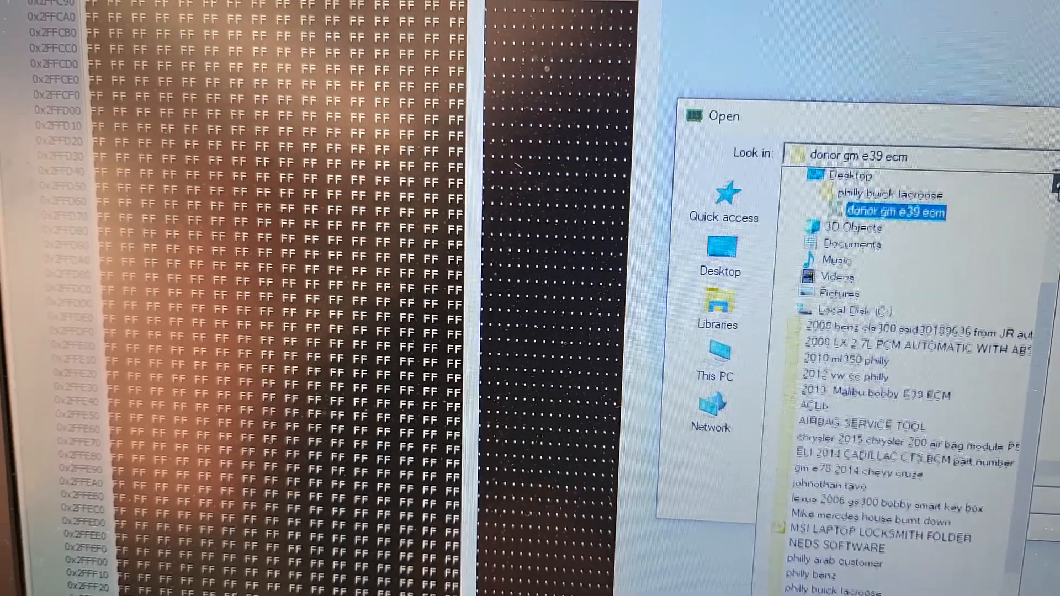
double_click(896, 195)
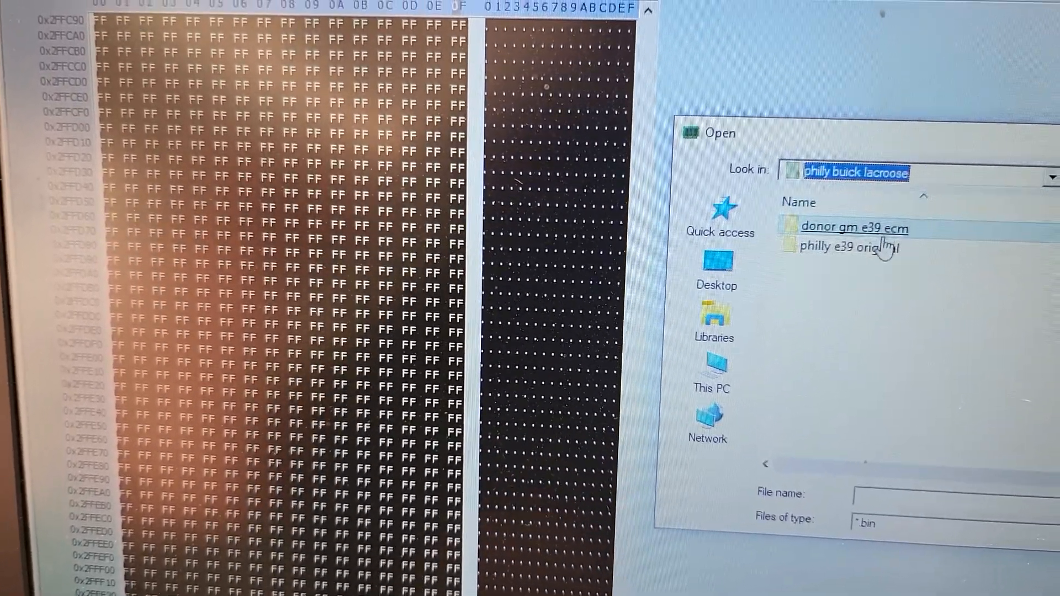
double_click(848, 247)
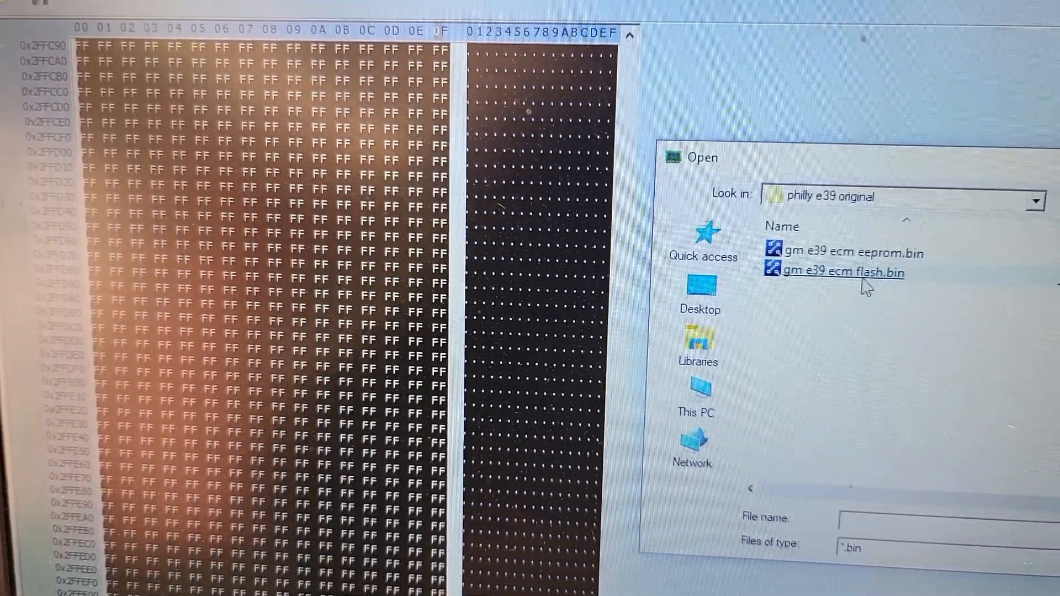
click(842, 272)
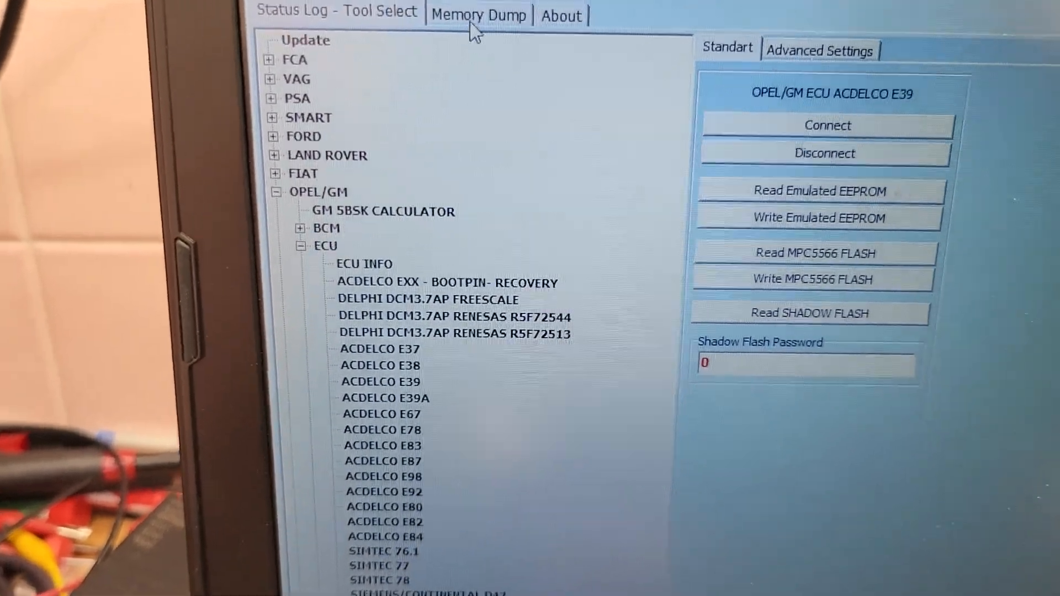
Step: From the Tool Select panel, start writing the emulated EEPROM to the donor ECU and confirm the warning
click(479, 14)
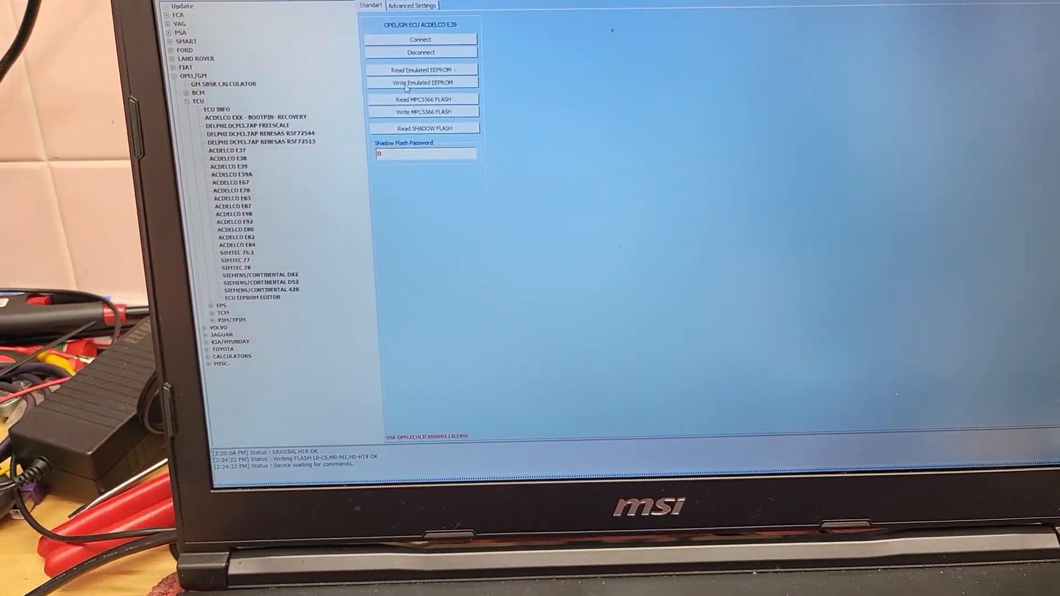
click(421, 82)
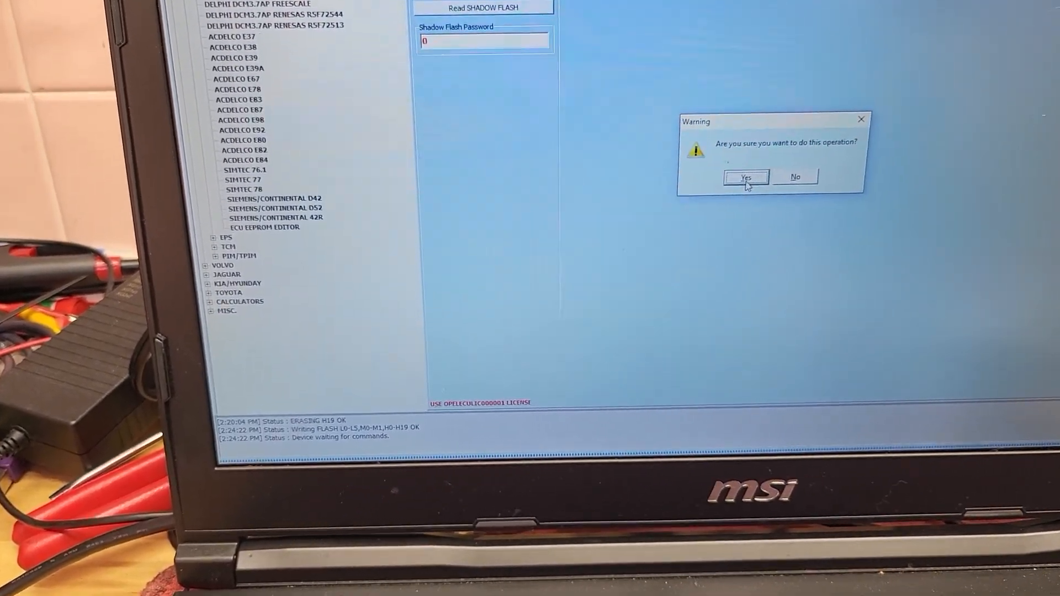
click(744, 177)
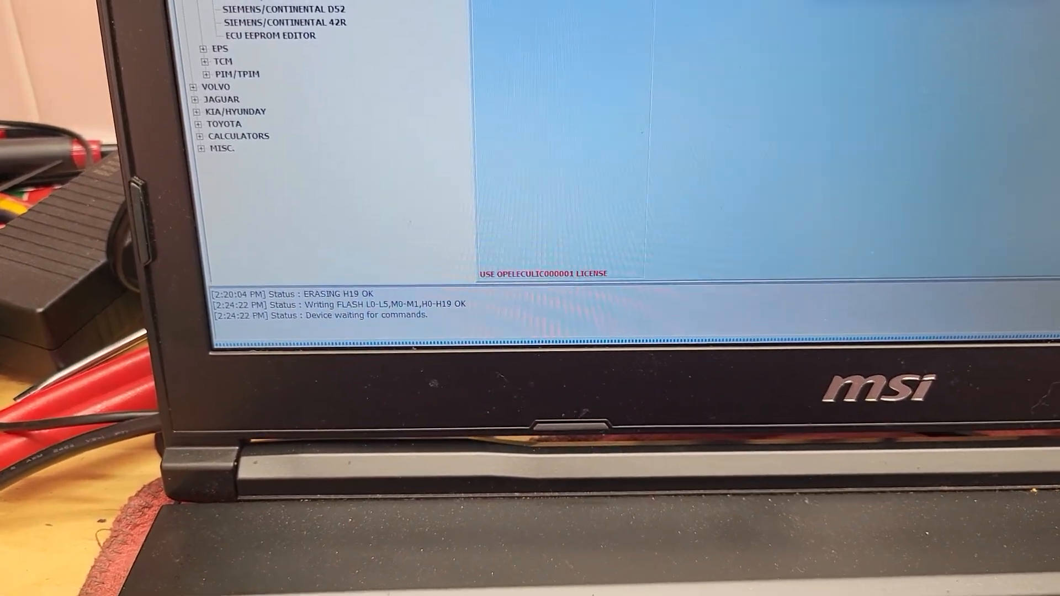